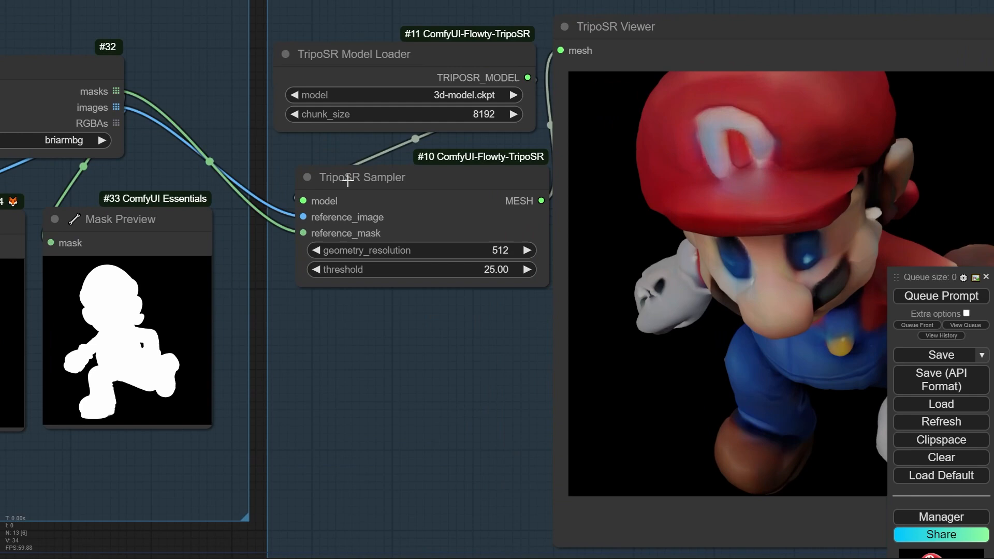
Bring up the Manager's Install Custom Nodes list to search for '3d' node packs.
left_click(940, 517)
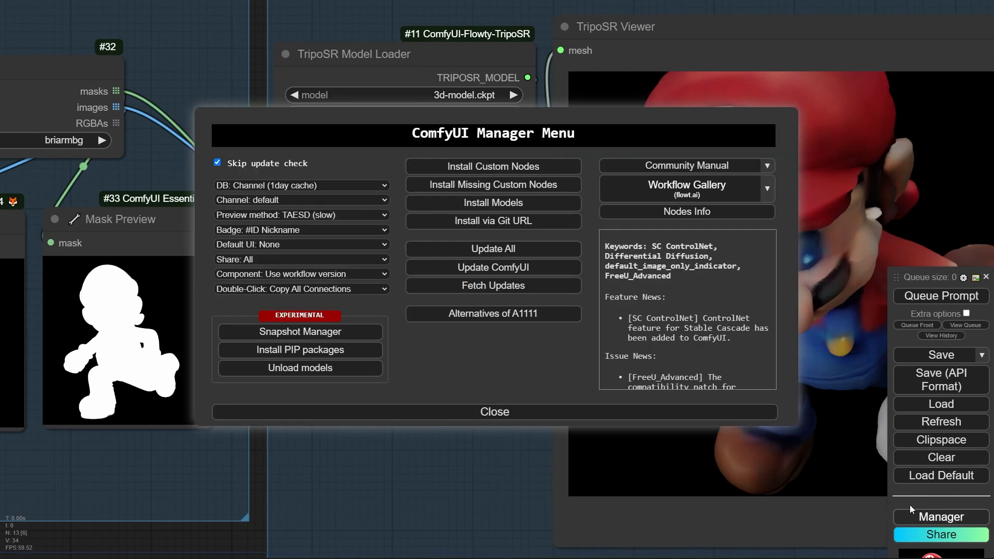
left_click(492, 166)
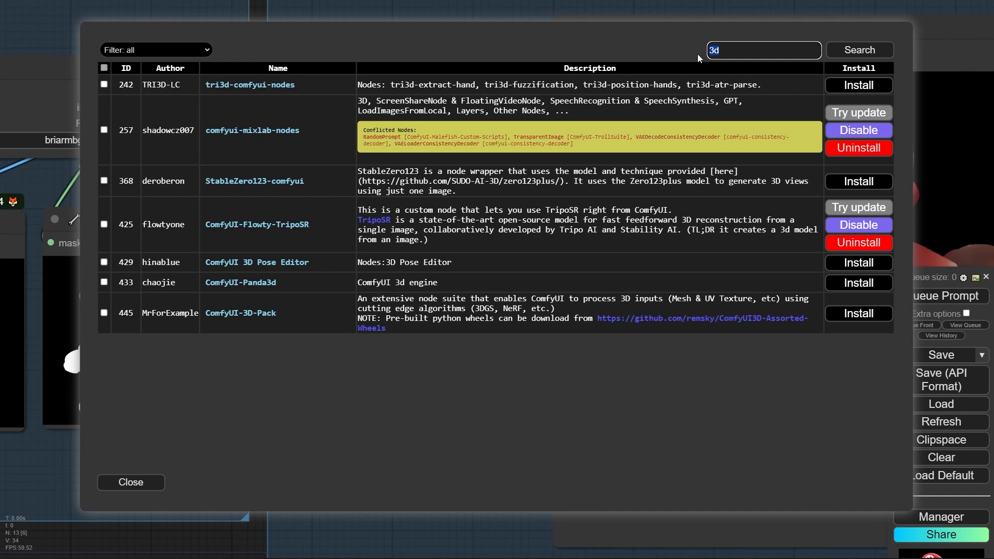
mouse_move(256, 224)
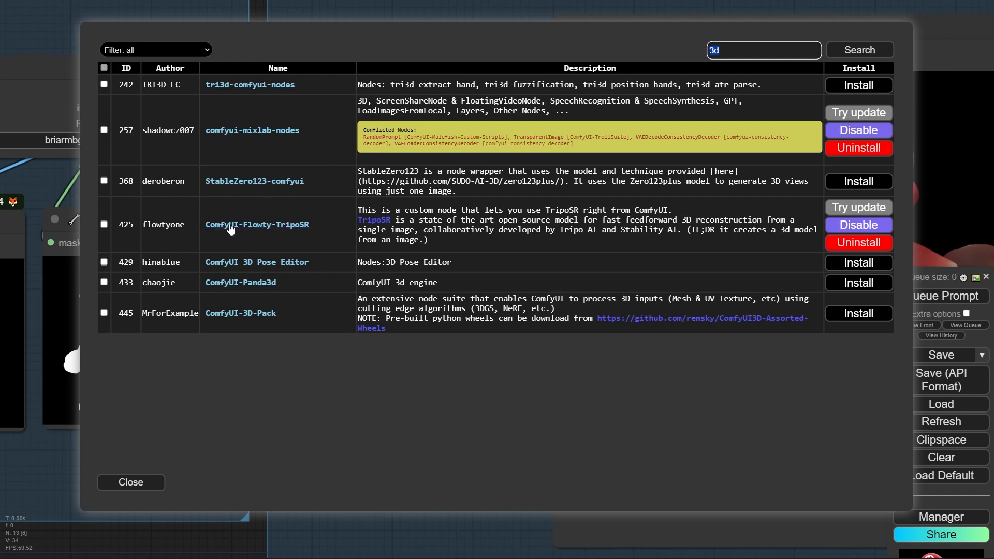
mouse_move(243, 227)
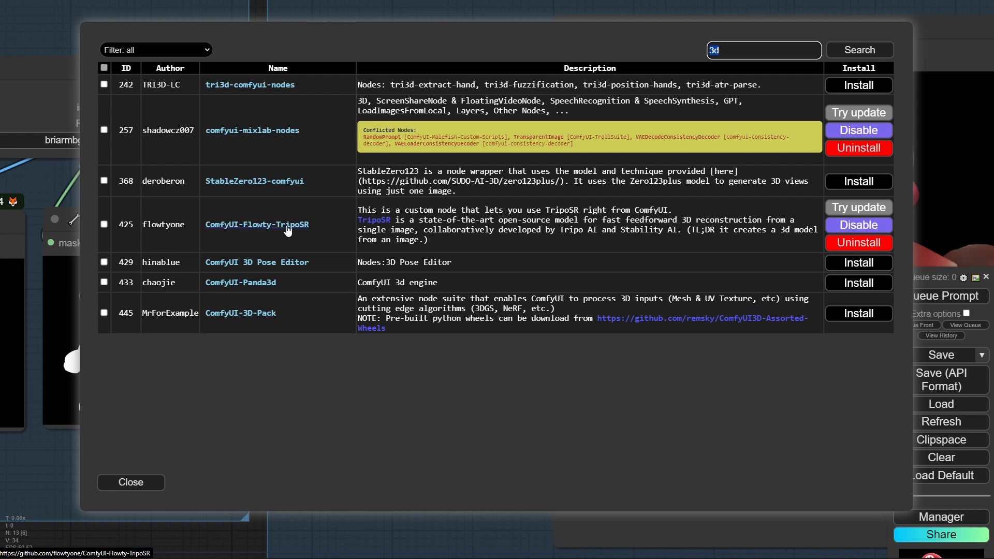
mouse_move(262, 228)
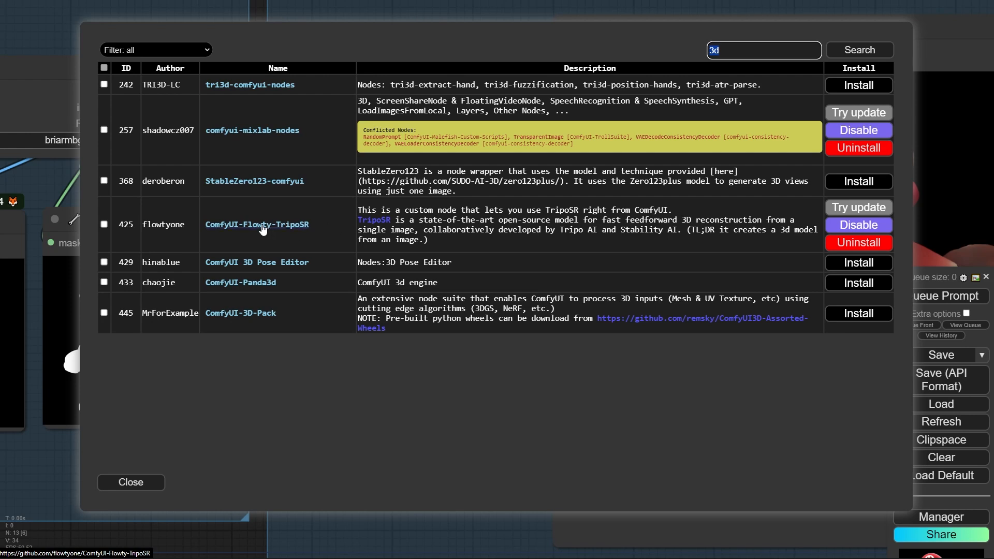
View the ComfyUI-Flowty-TripoSR GitHub README down to its Installation section and model download link.
left_click(256, 224)
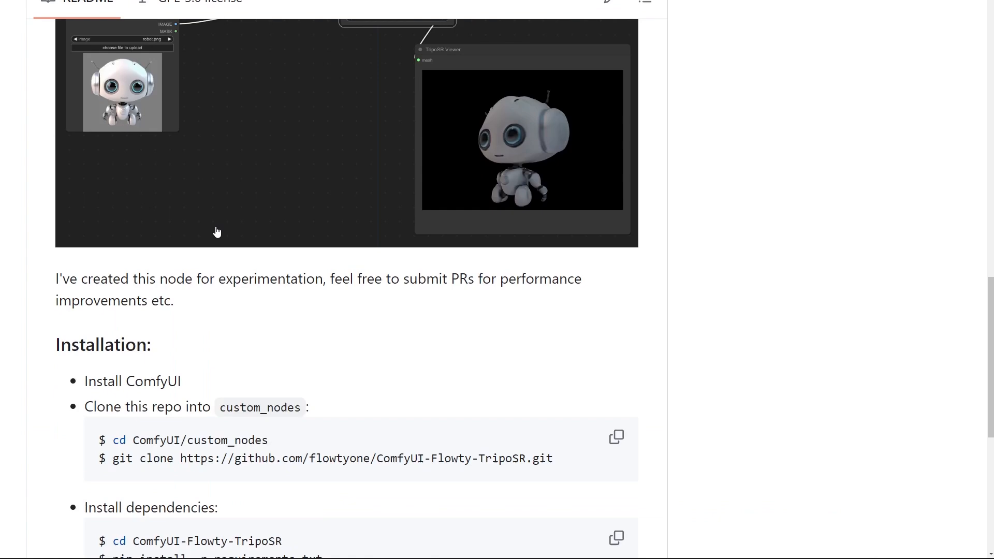
scroll("down", 3)
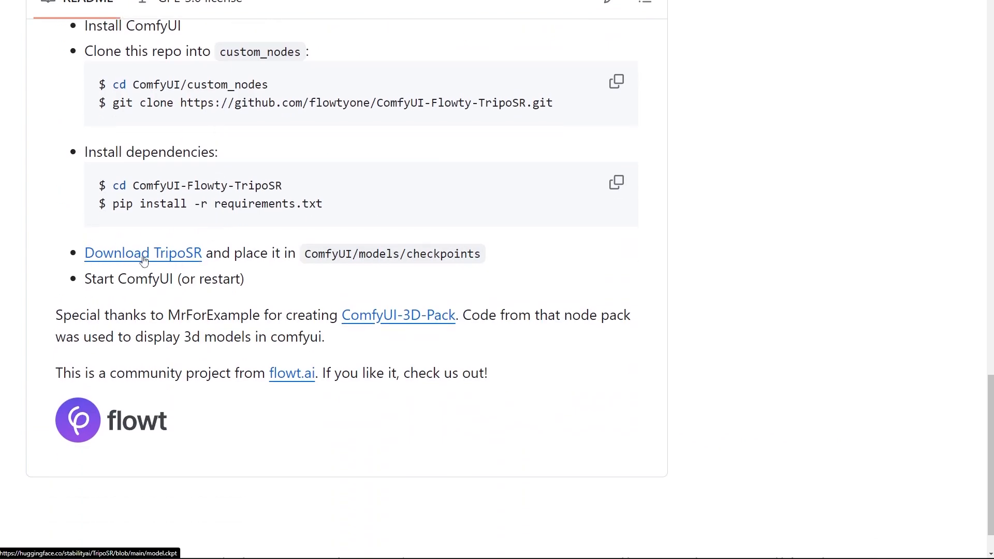
mouse_move(290, 250)
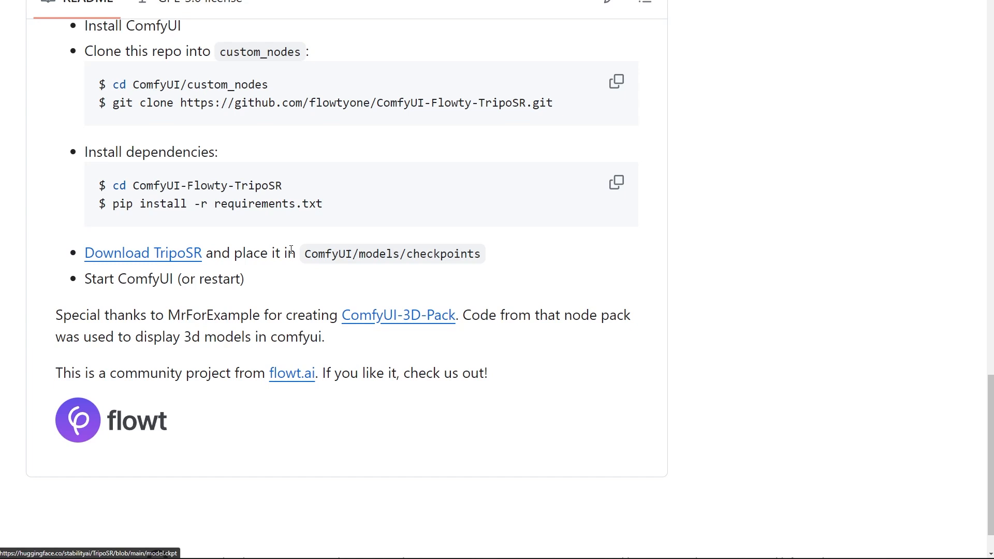
left_click_drag(304, 253, 479, 254)
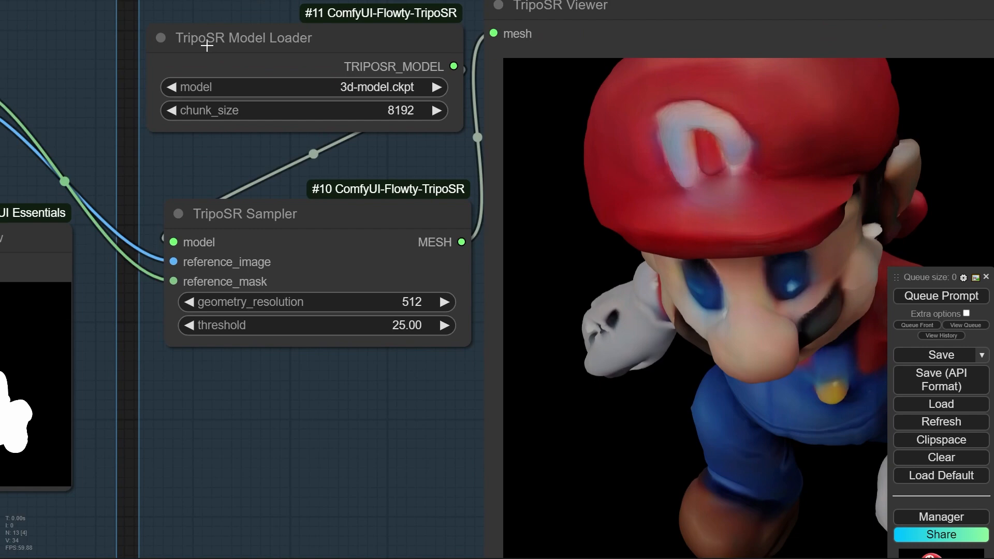
mouse_move(191, 216)
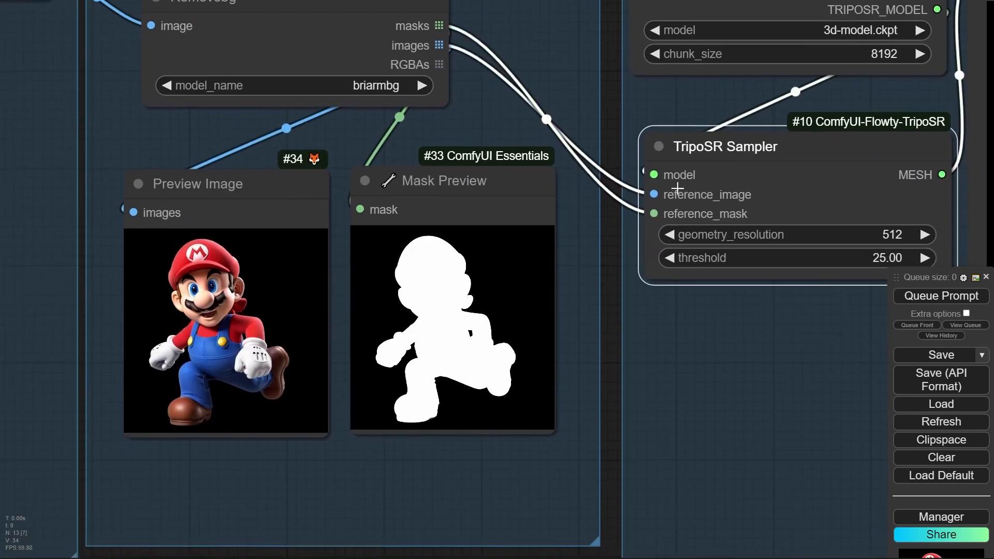
mouse_move(694, 202)
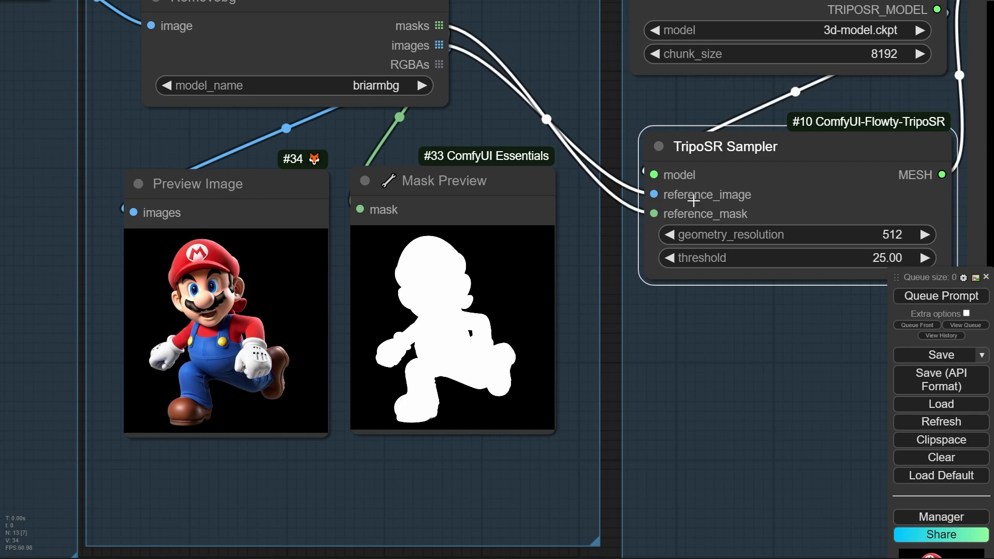
mouse_move(701, 214)
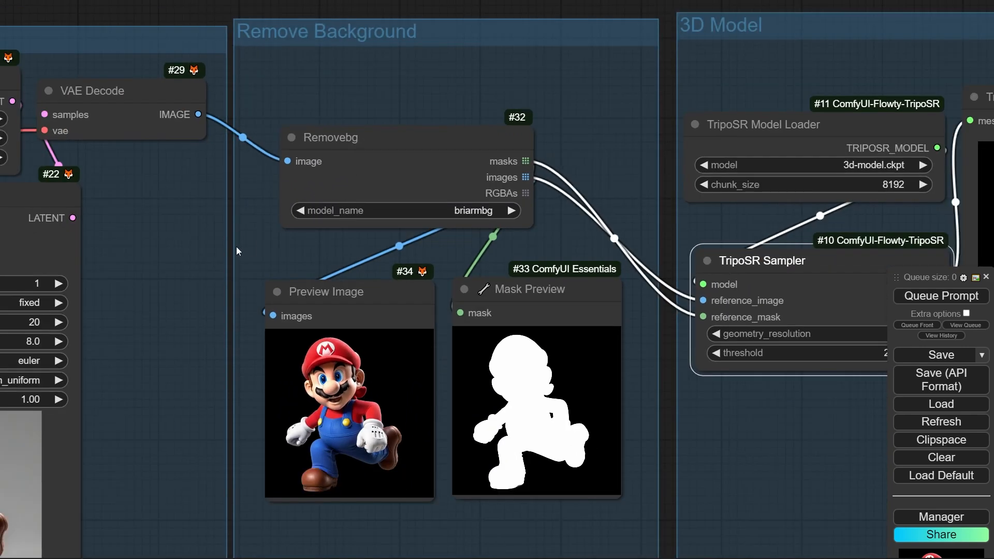
right_click(592, 138)
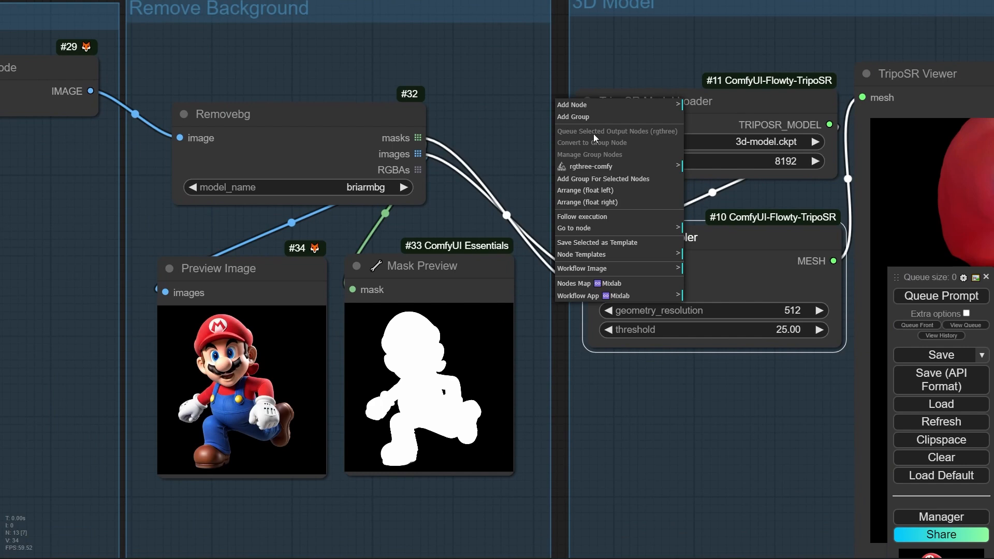
mouse_move(609, 105)
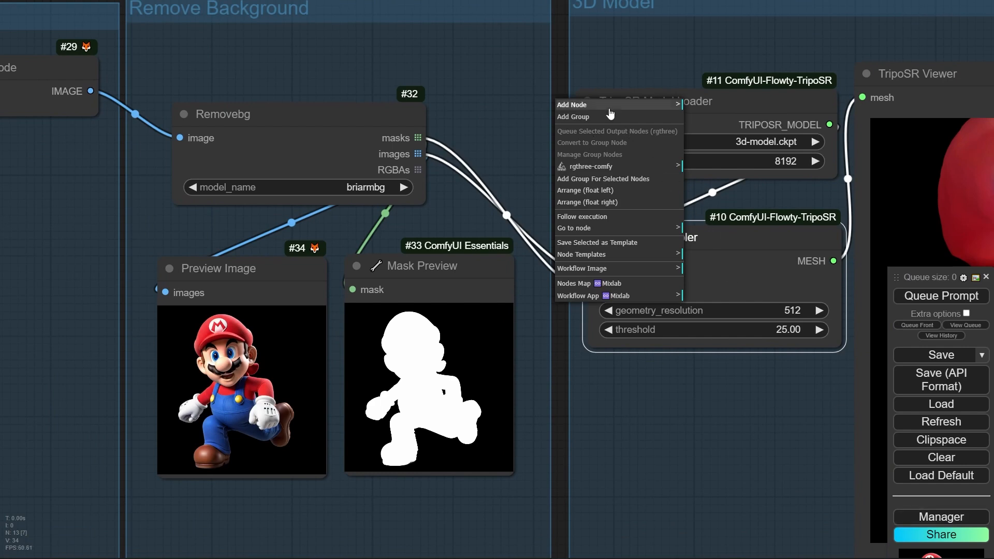
left_click(573, 104)
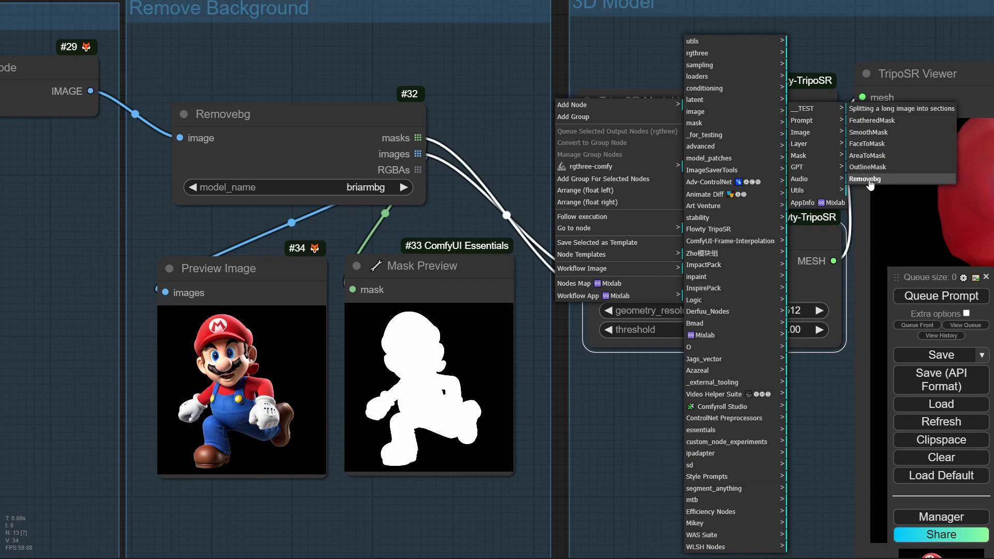
left_click(534, 480)
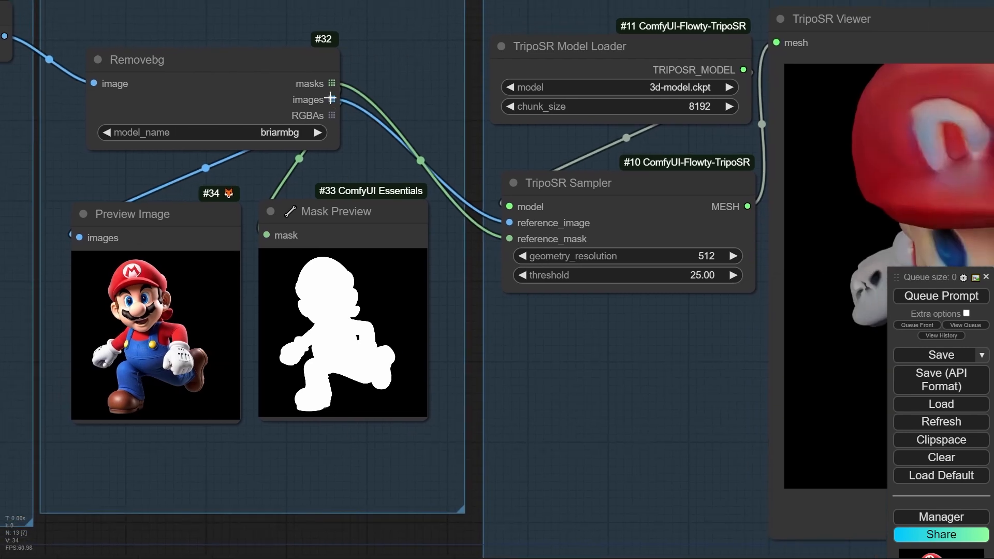
mouse_move(410, 145)
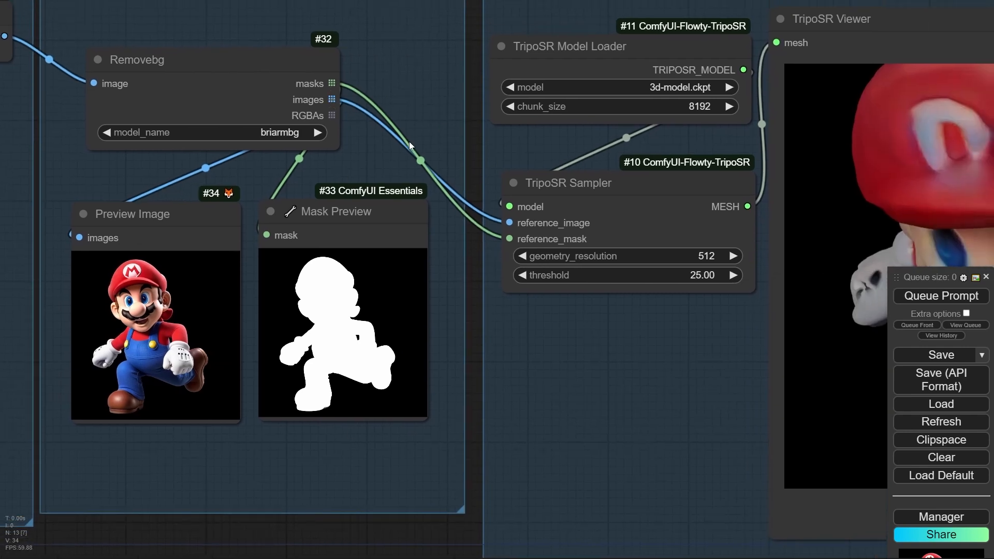
mouse_move(592, 254)
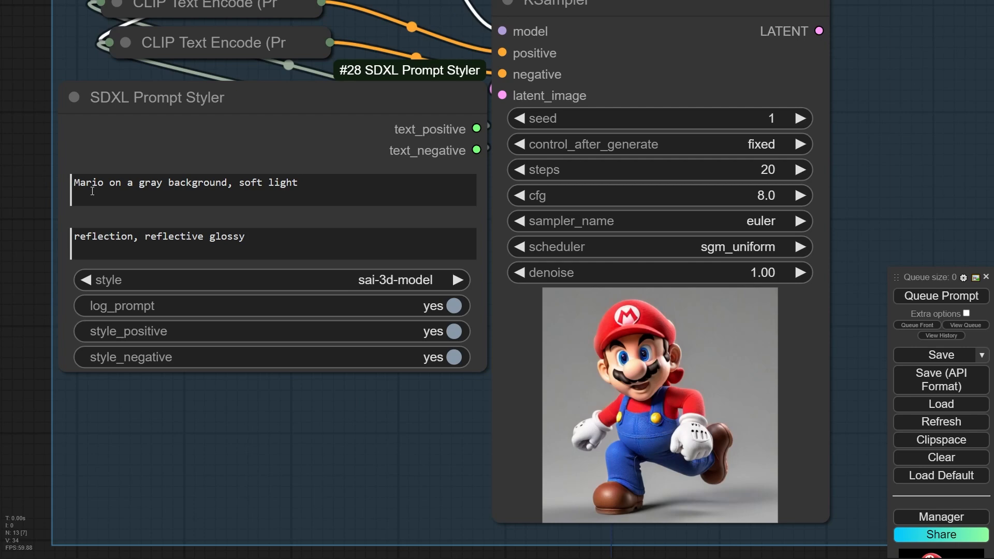
double_click(168, 182)
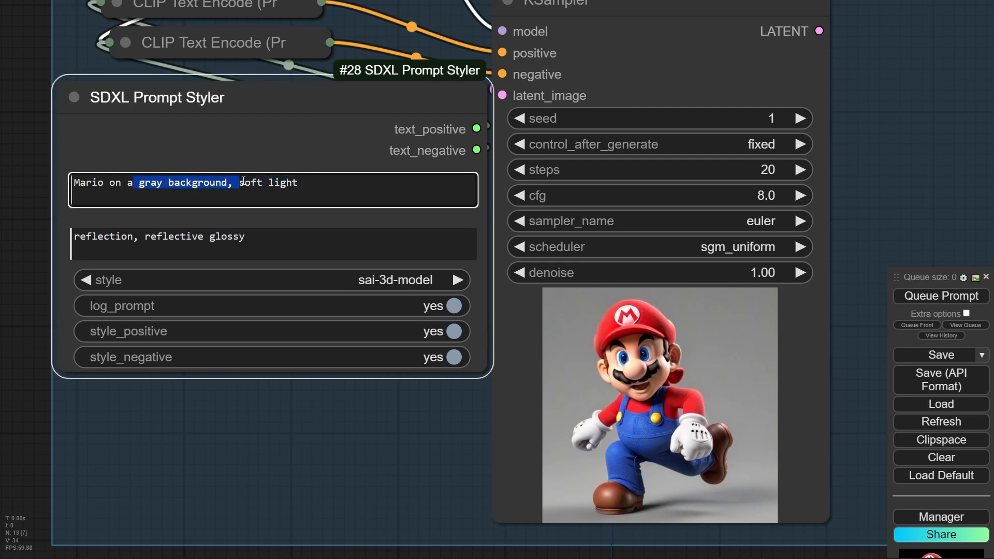
left_click(275, 244)
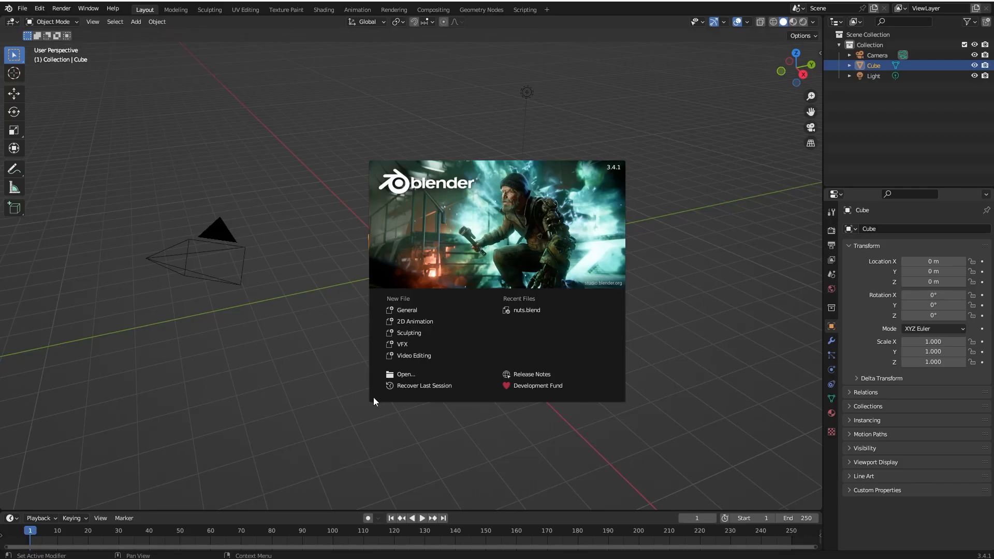
Import meshsave_00023_.obj from the ComfyUI output folder as a Wavefront OBJ.
left_click(374, 402)
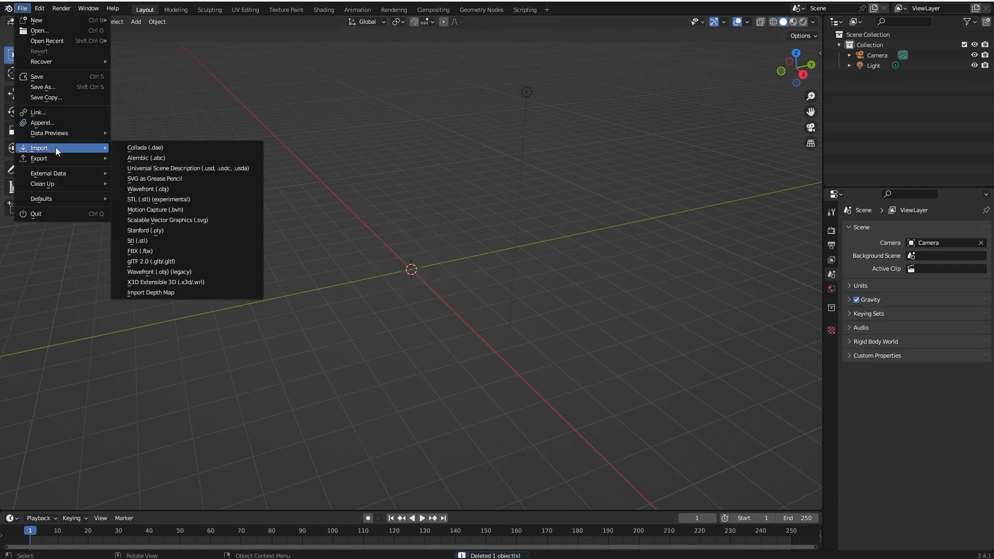
mouse_move(148, 188)
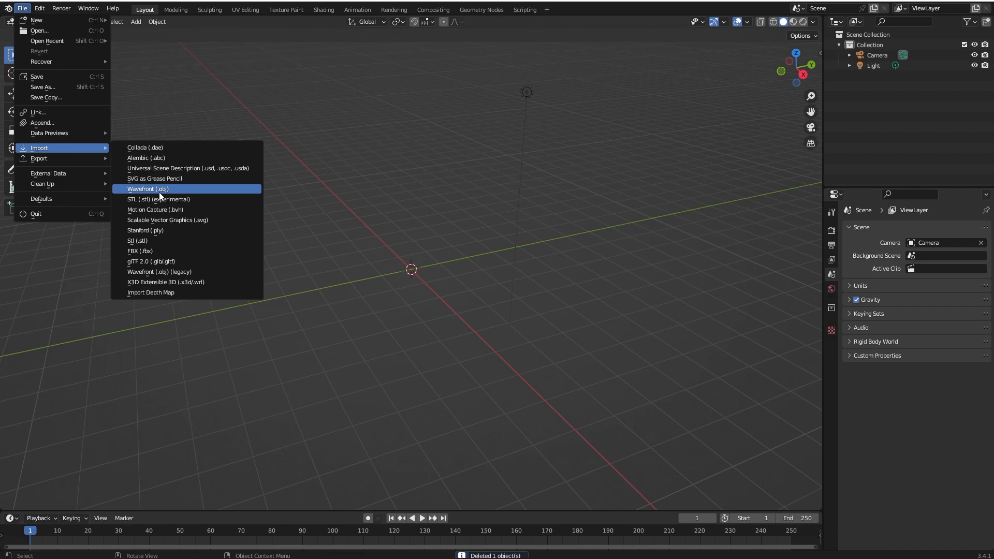
left_click(148, 189)
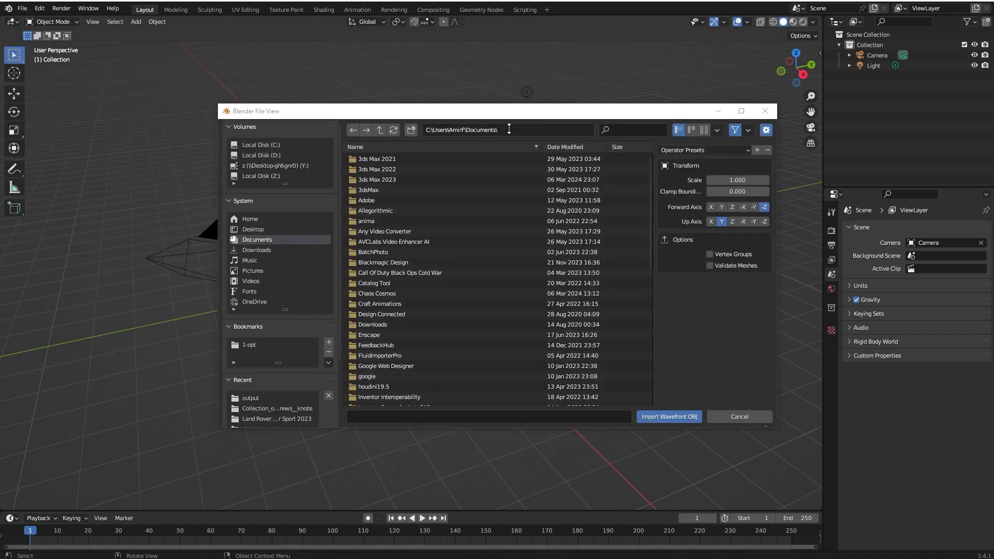
left_click(250, 397)
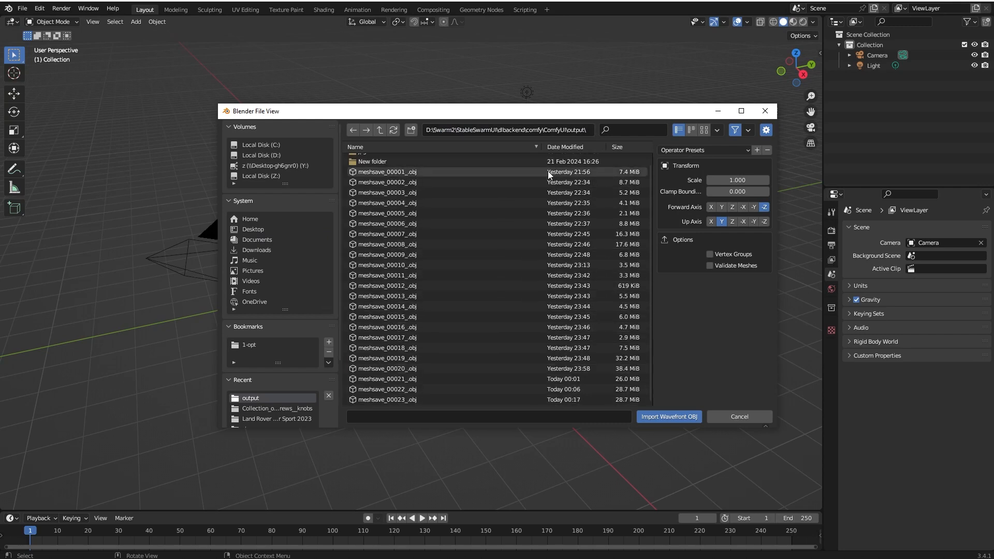
left_click(386, 399)
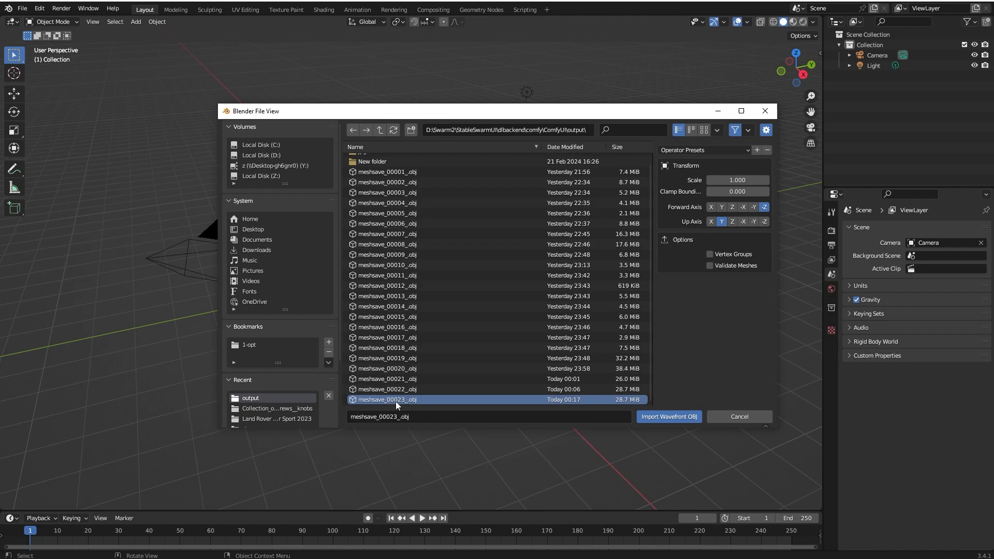
left_click(668, 416)
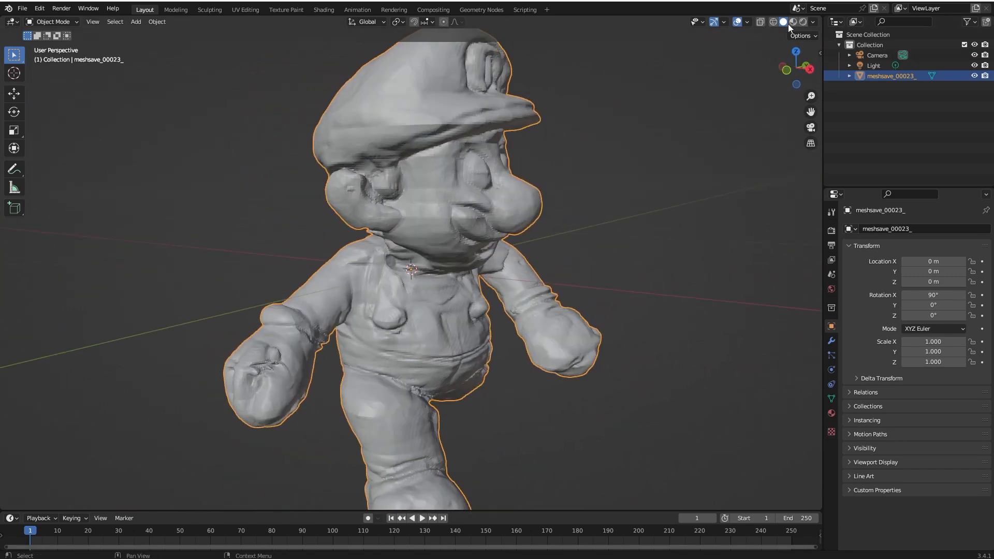
mouse_move(792, 21)
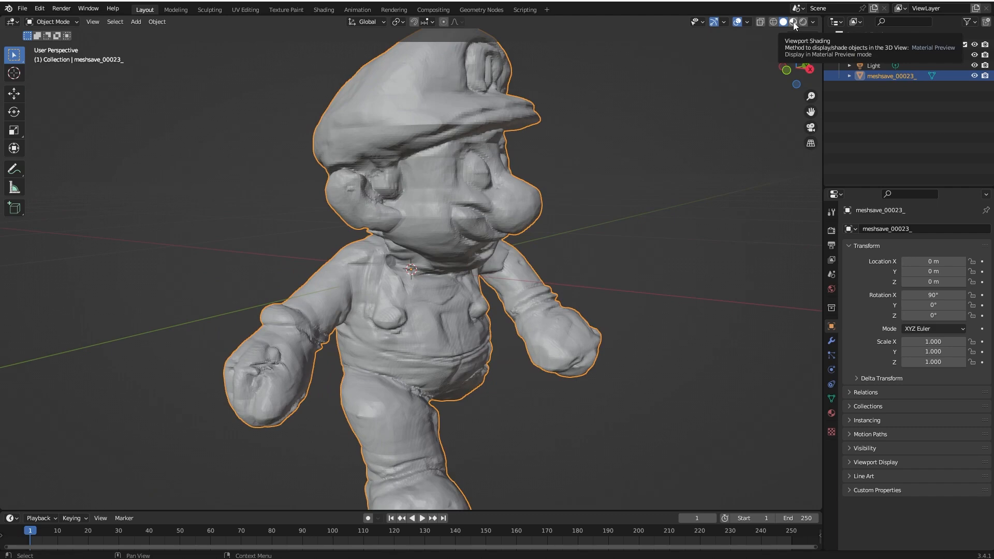
Show the imported Mario mesh in Material Preview shading.
left_click(794, 22)
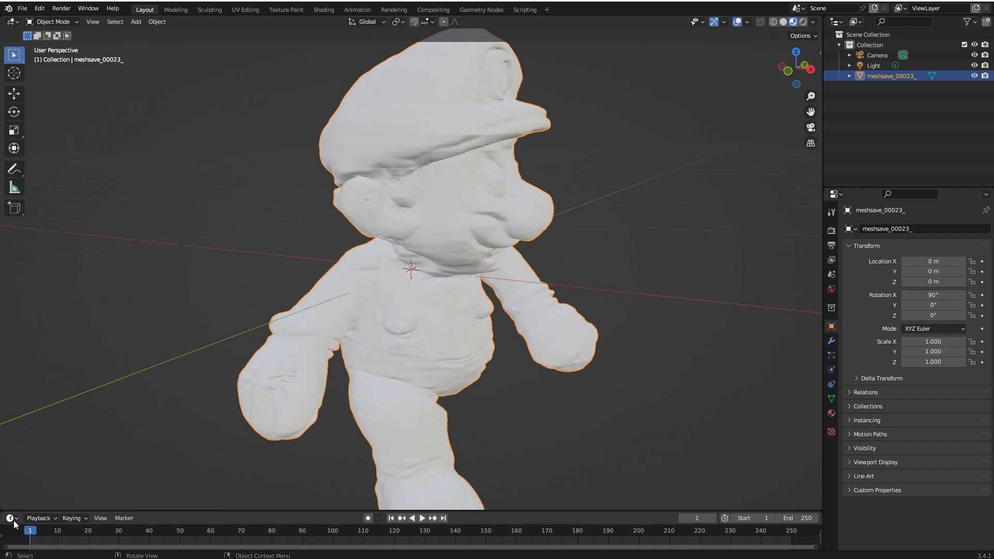
left_click(9, 518)
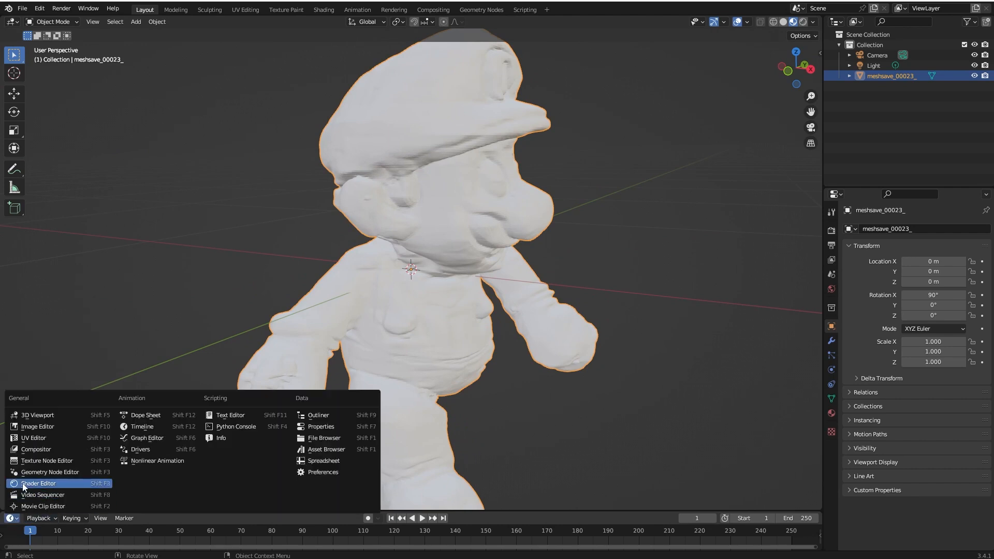
mouse_move(38, 484)
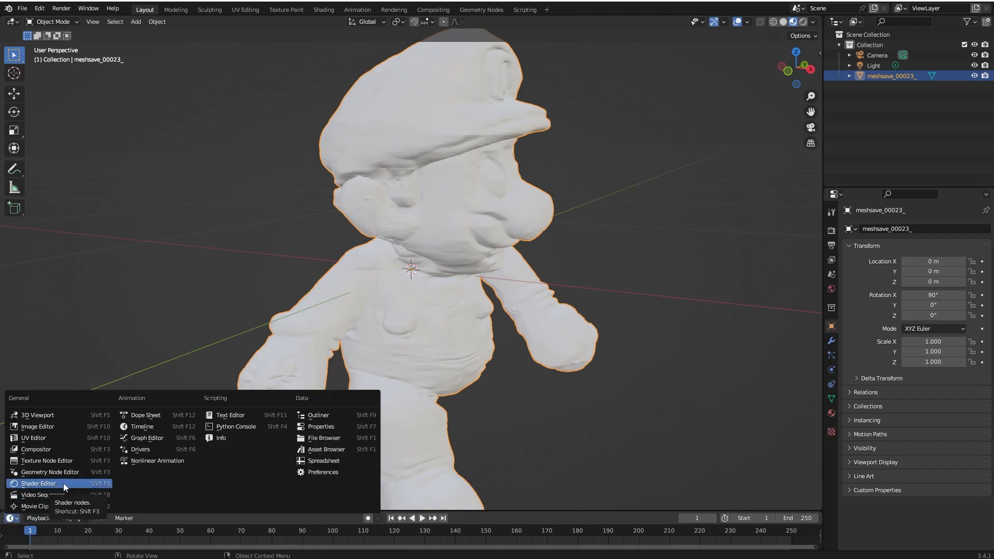
Turn the timeline area into the Shader Editor and assign the existing Material to the mesh.
left_click(38, 484)
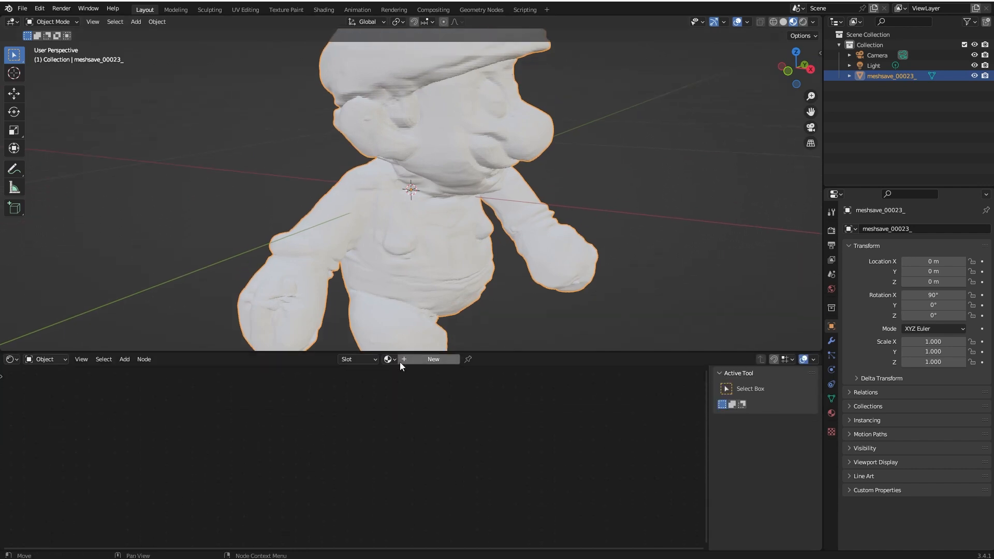
mouse_move(387, 360)
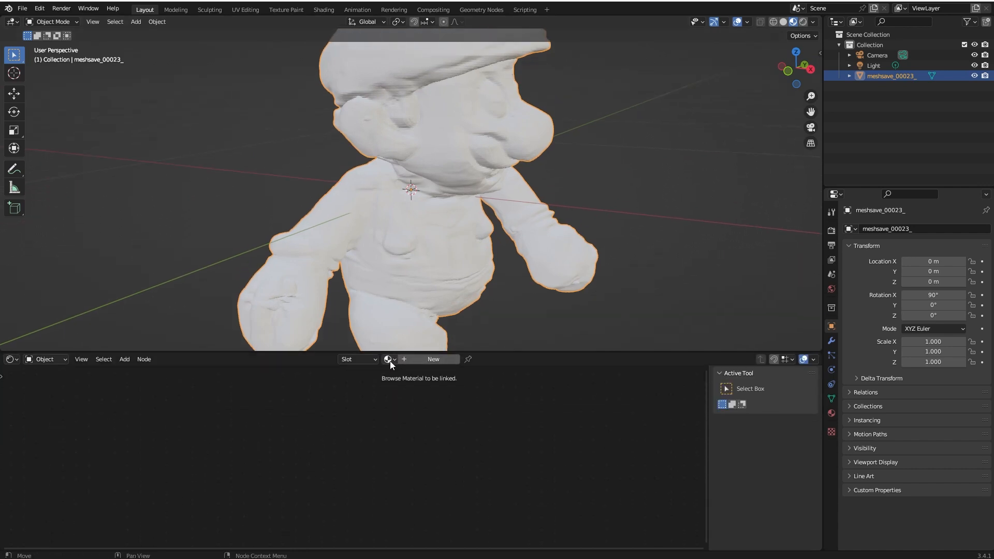
left_click(387, 360)
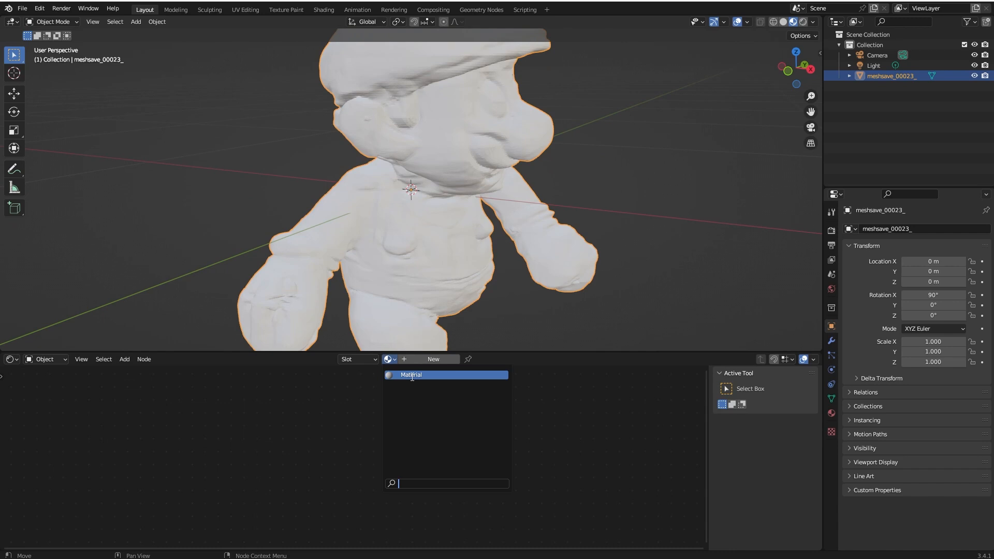
left_click(411, 375)
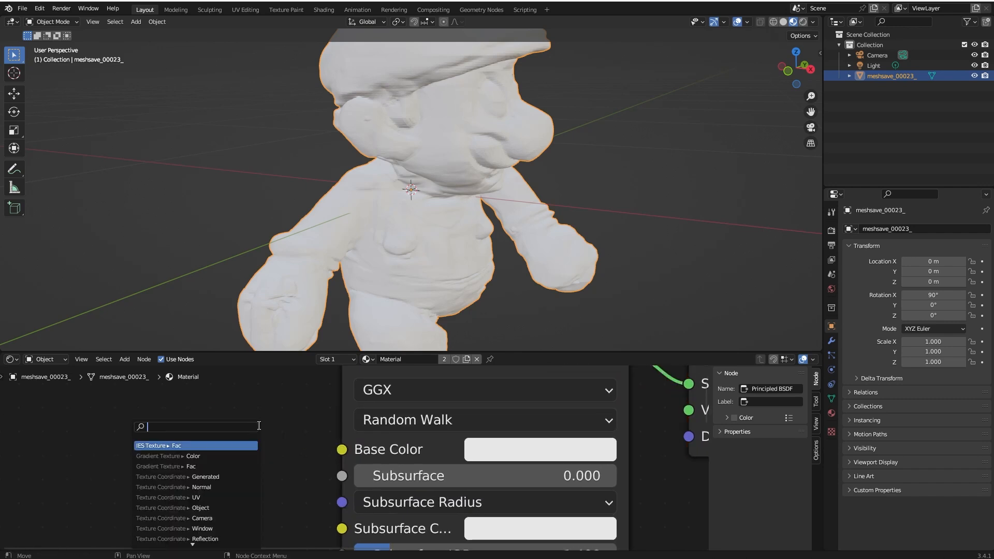
Add a Color Attribute node feeding Base Color so Mario shows his vertex colours, and inspect him from the front.
type("color at")
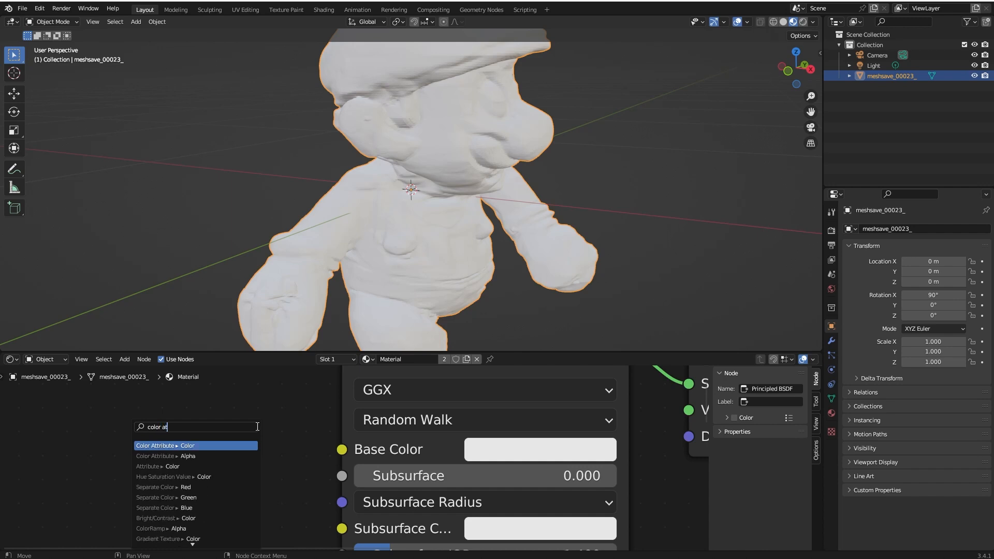
left_click(165, 445)
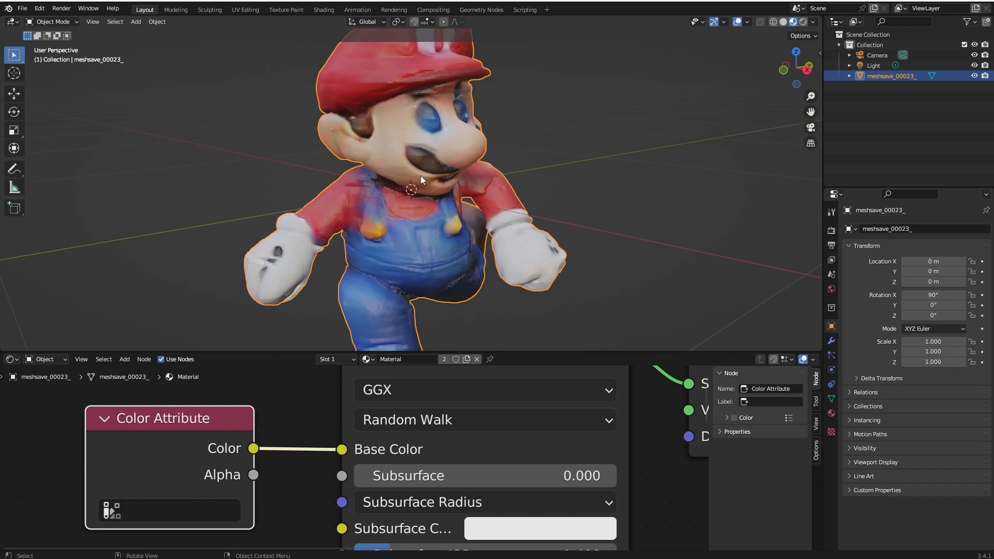
mouse_move(448, 157)
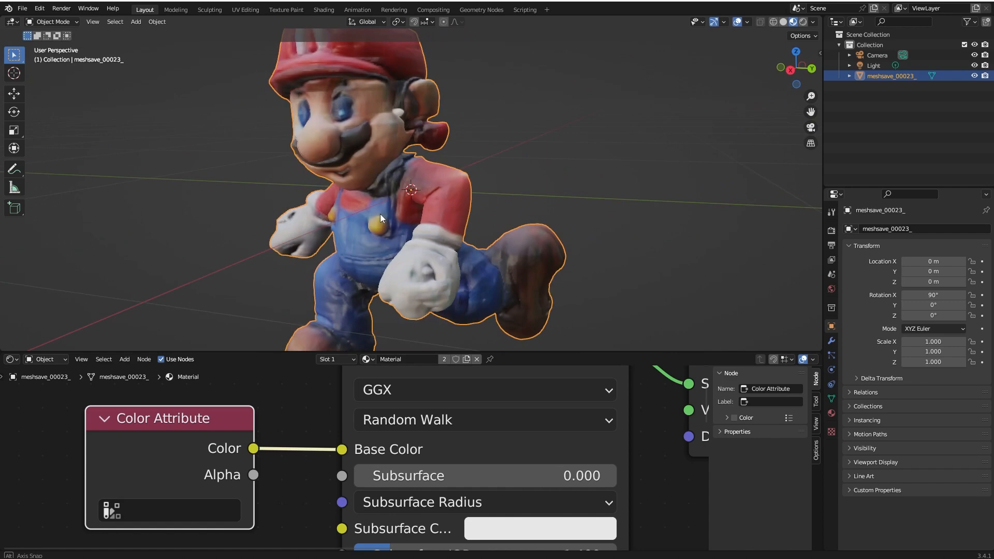
left_click_drag(380, 215, 390, 183)
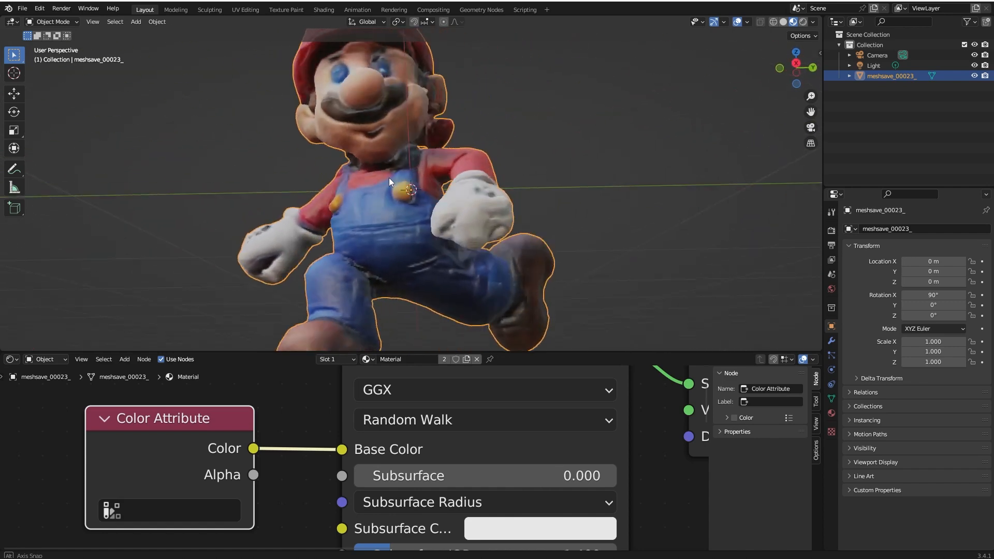
left_click_drag(406, 184, 456, 240)
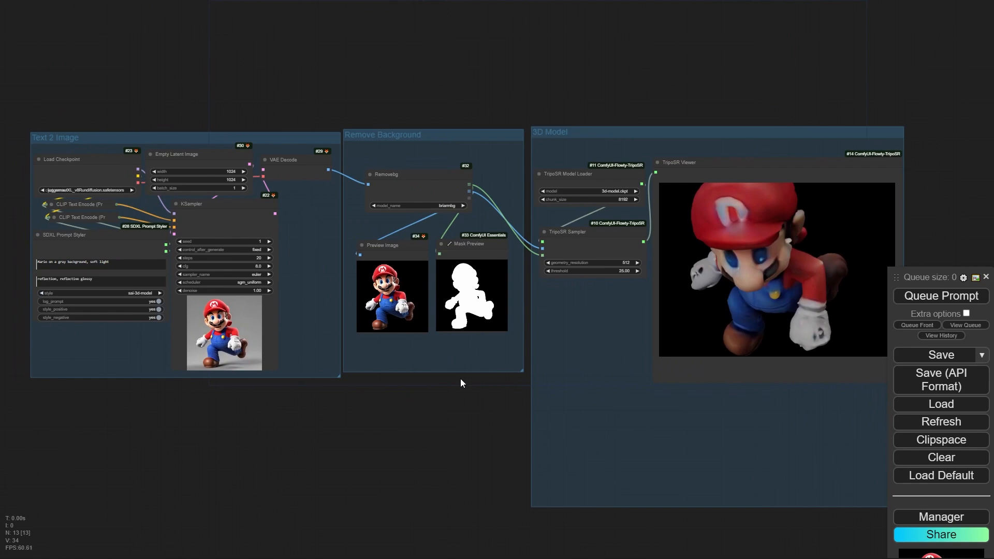
Pan the node canvas to bring the background removal and 3D Model groups into view.
left_click_drag(463, 383, 355, 411)
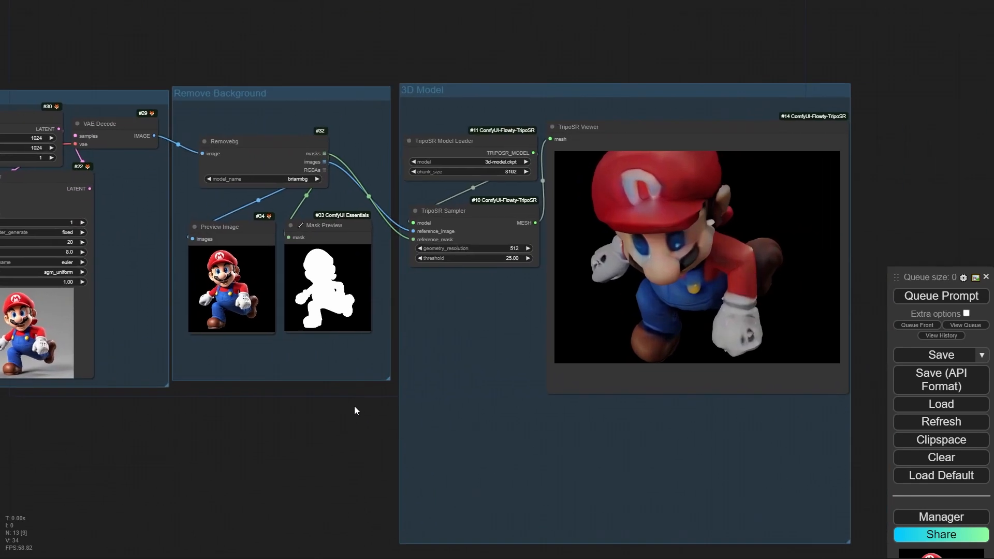